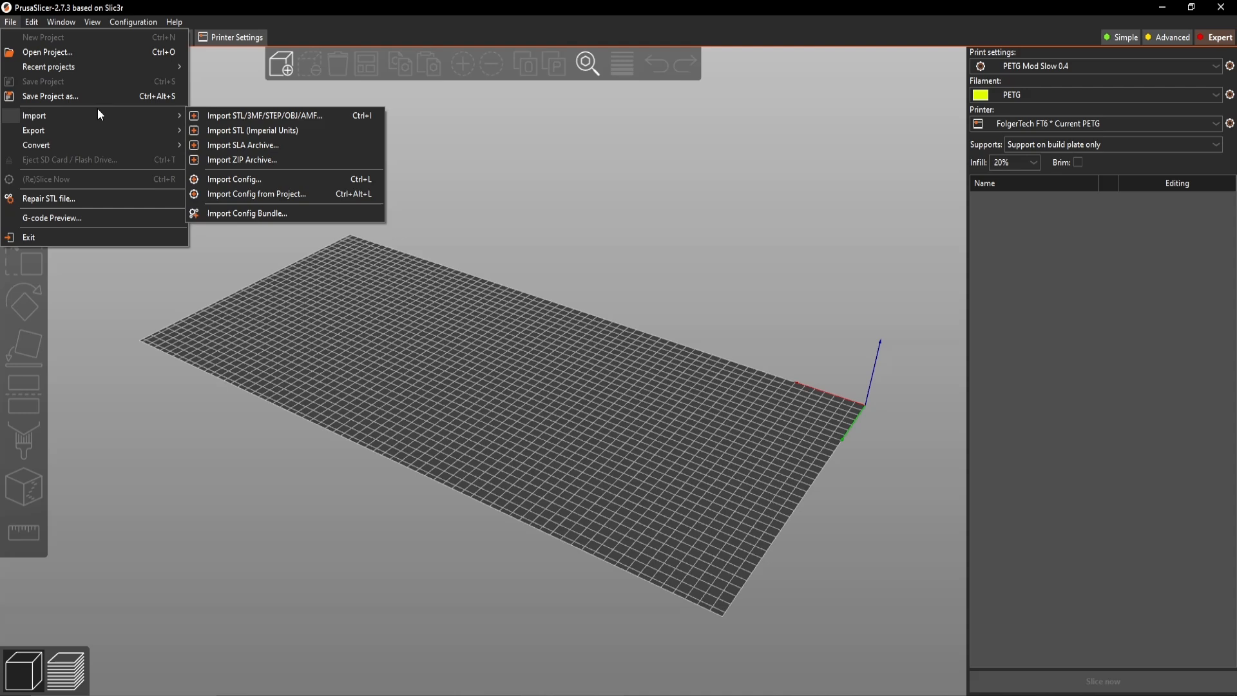
Open the model import dialog and browse to the D: drive's Videos folder
click(265, 116)
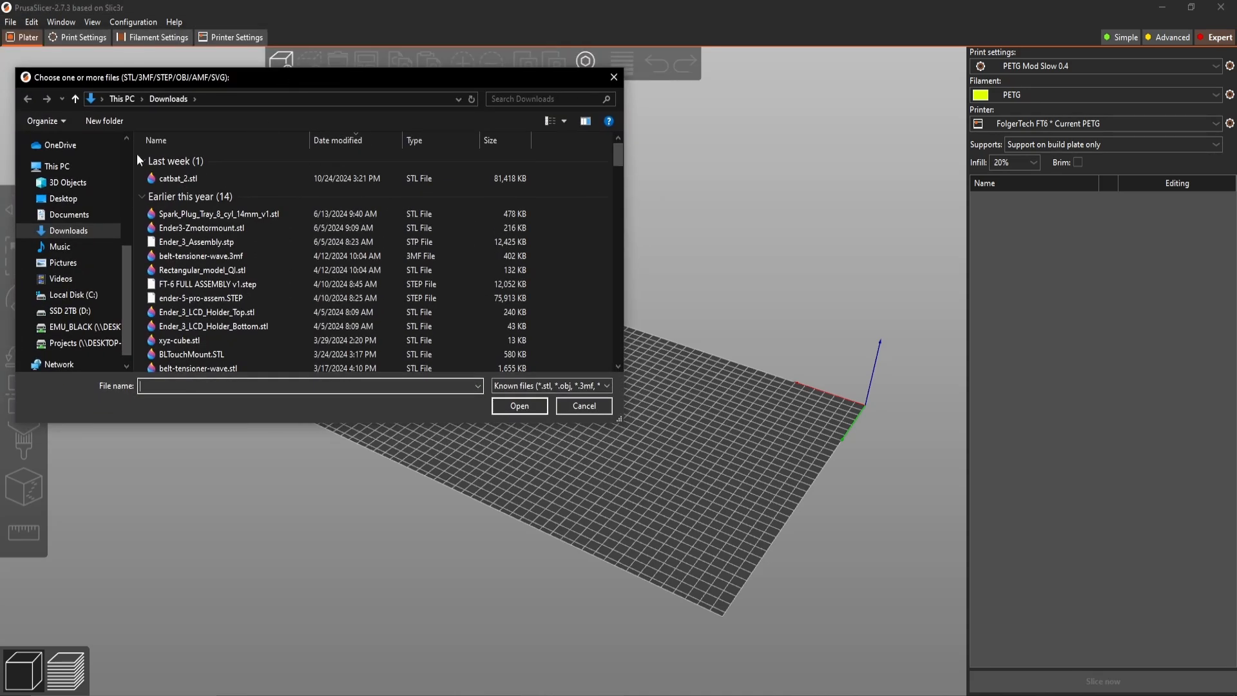
click(61, 289)
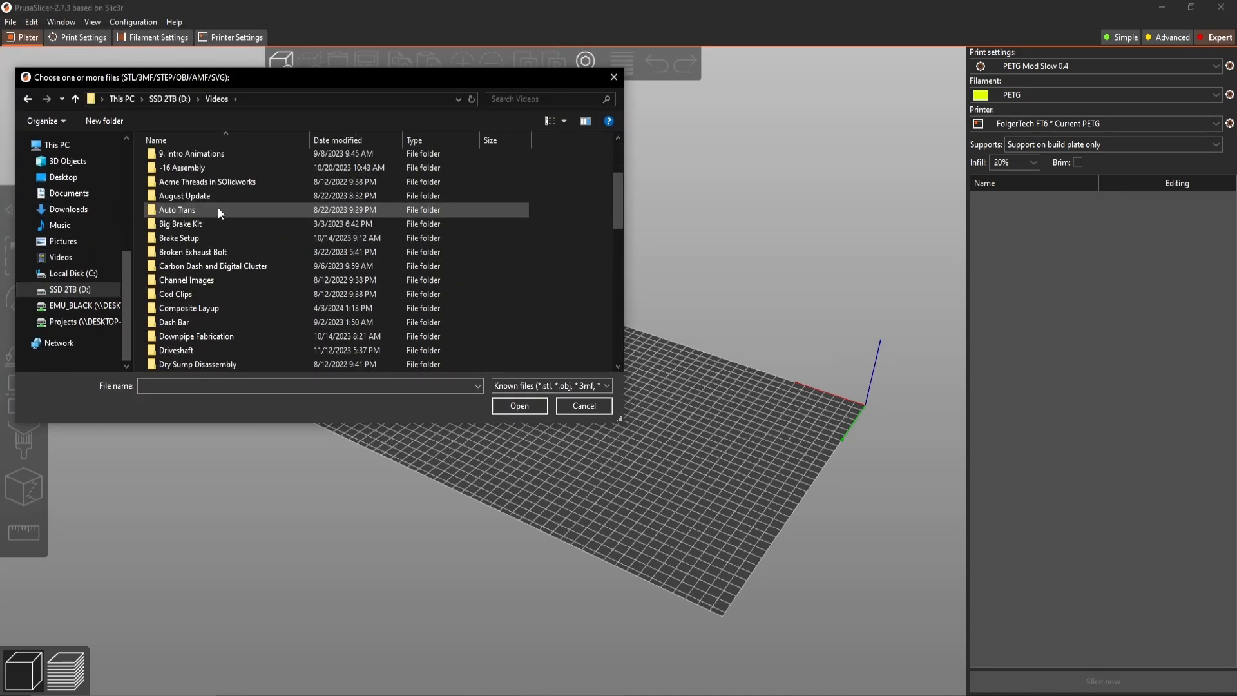
Import Wing End Plates.STL onto the build plate and slice it
click(519, 405)
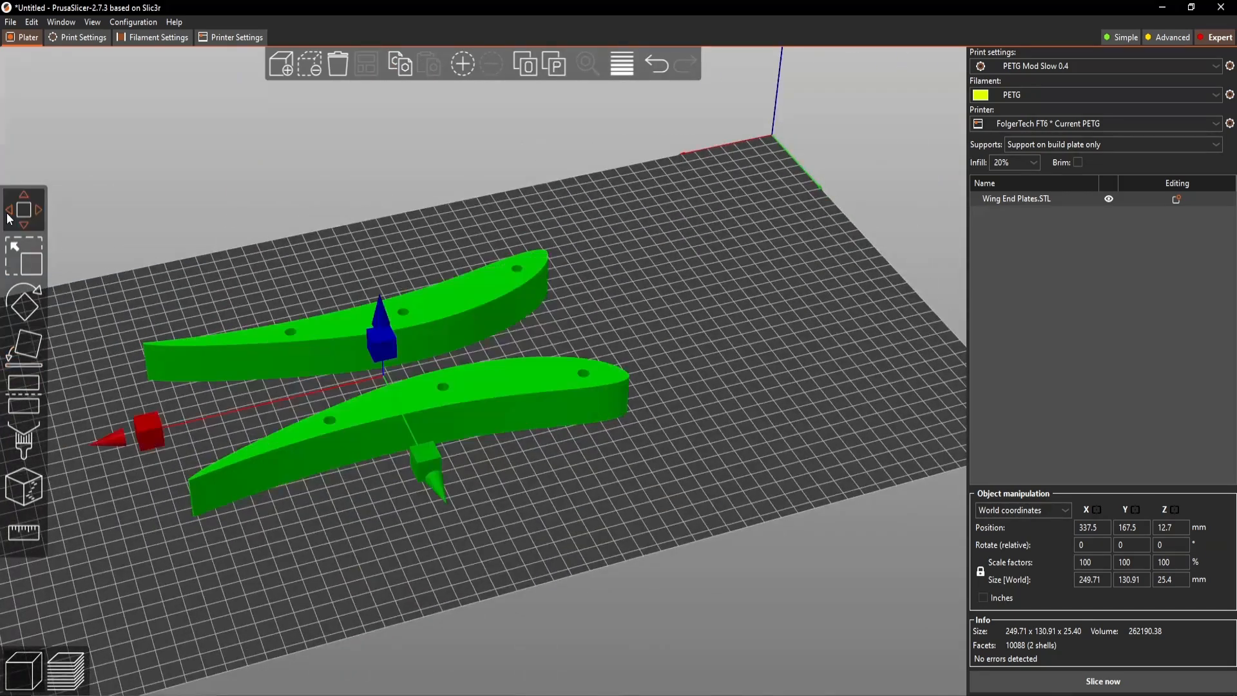
click(1101, 681)
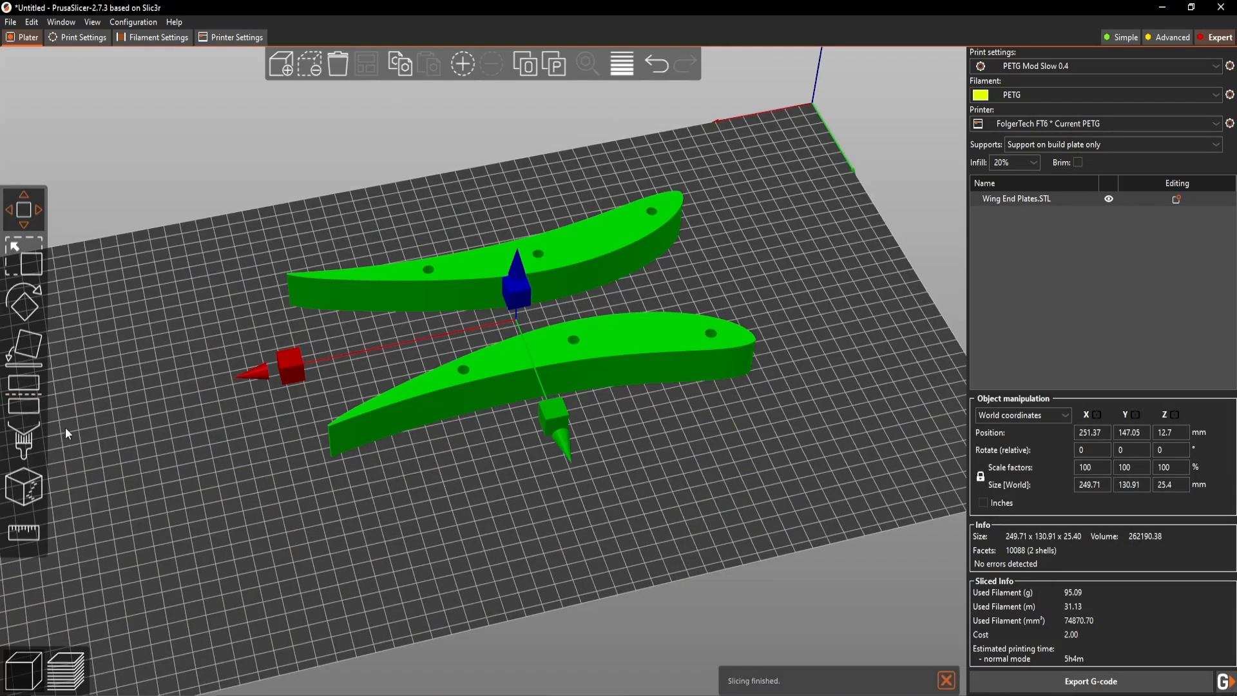